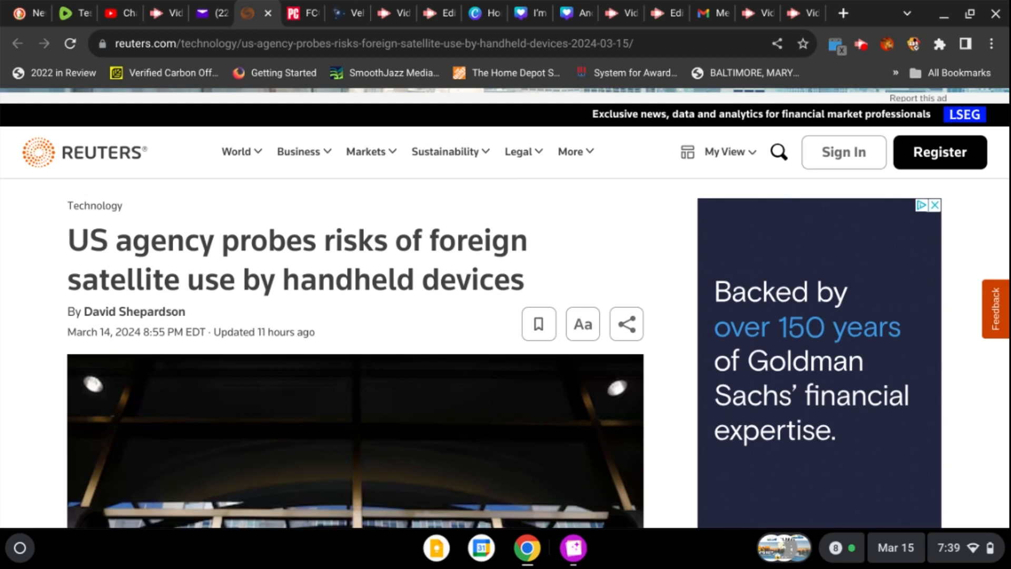
pyautogui.moveTo(309, 329)
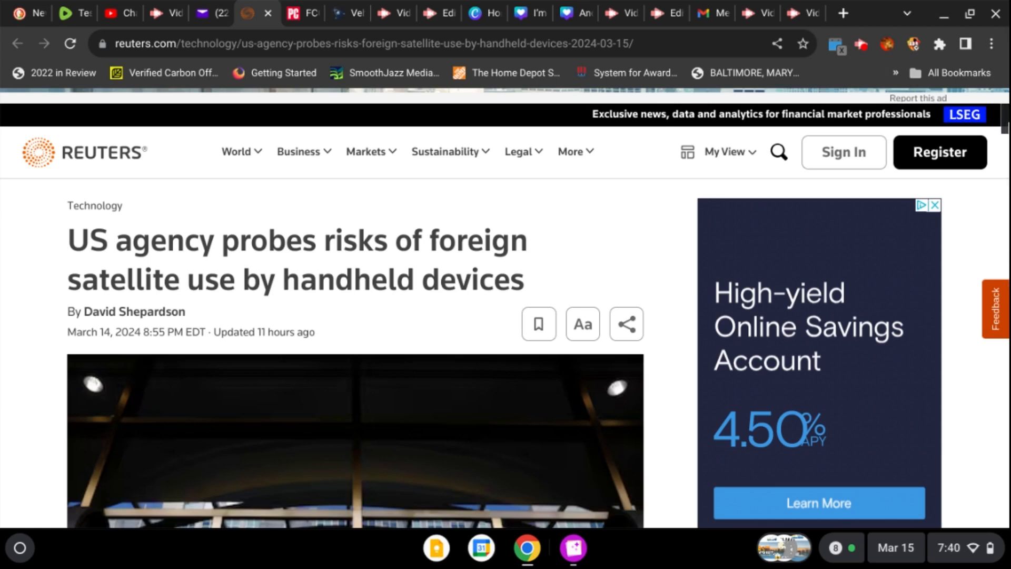
pyautogui.scroll(-3)
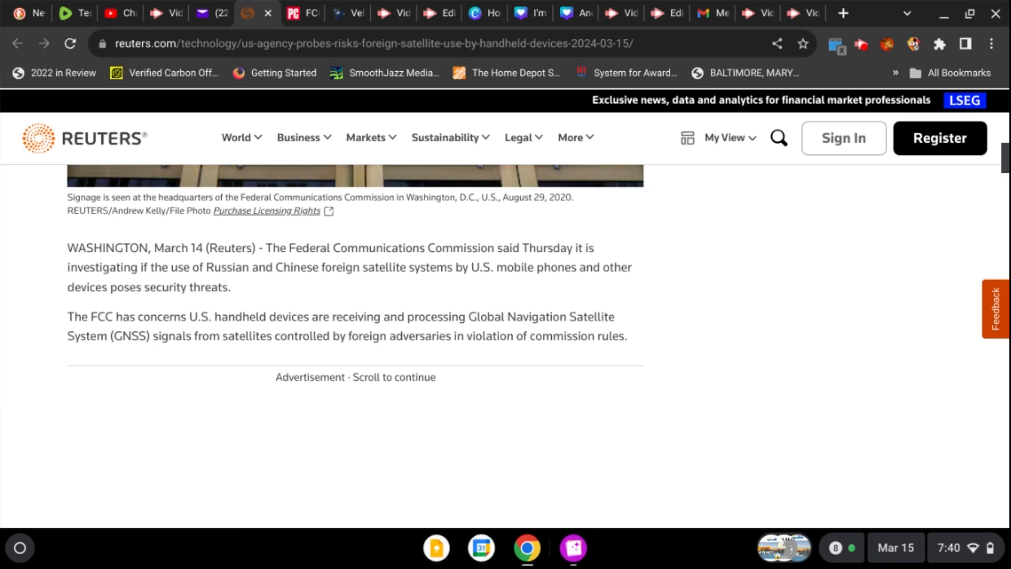
pyautogui.moveTo(466, 286)
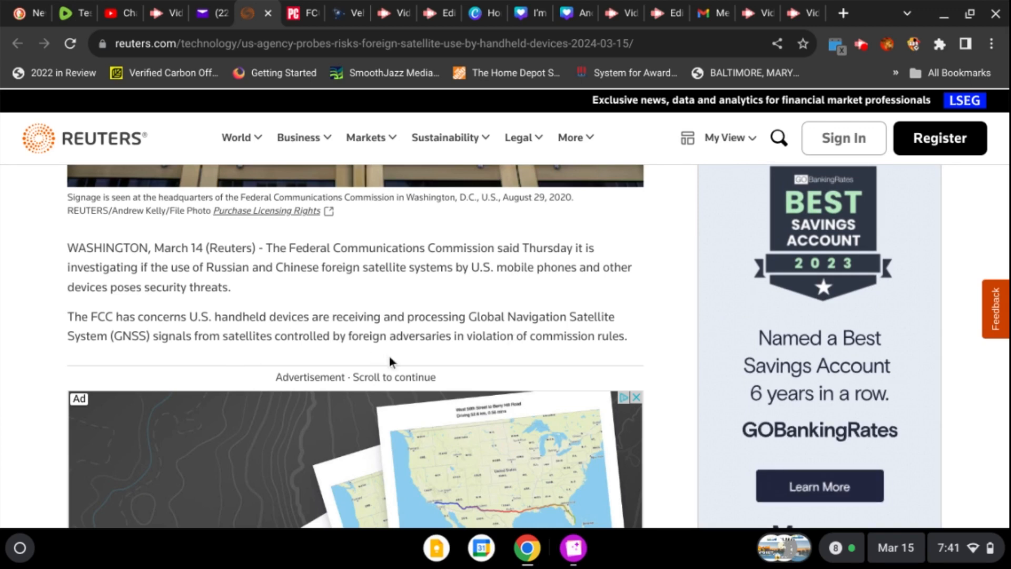
pyautogui.moveTo(515, 357)
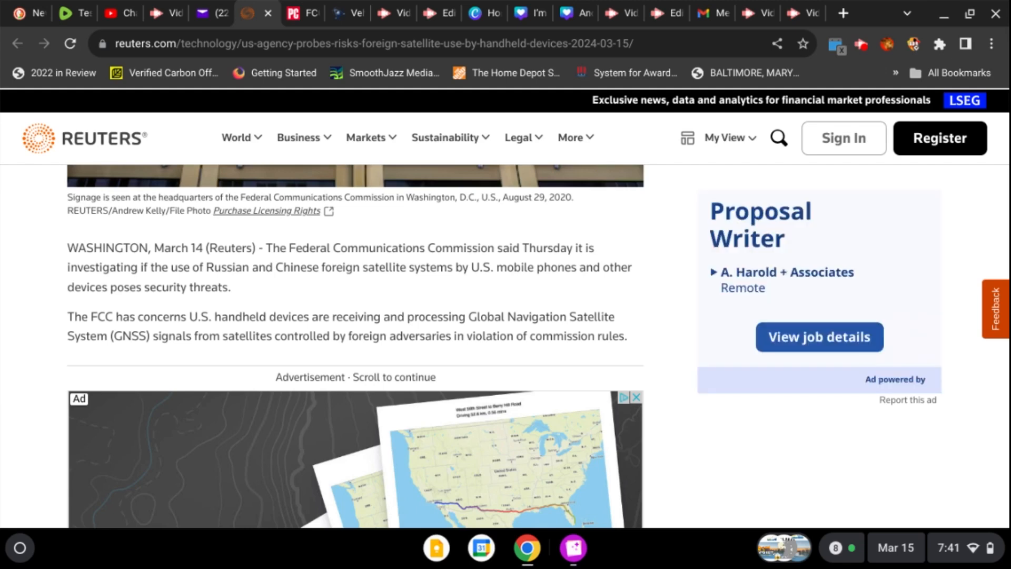
pyautogui.scroll(-3)
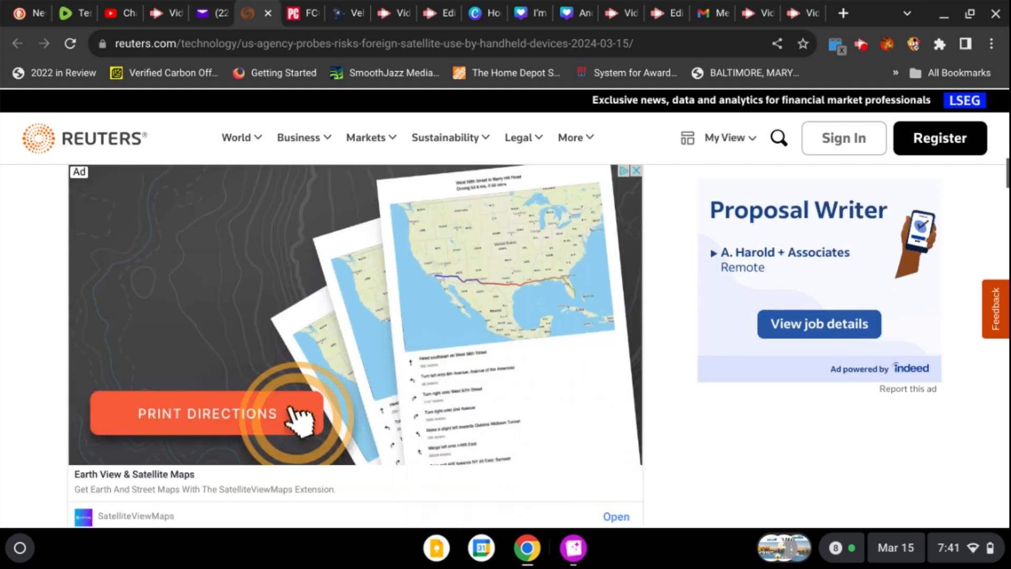
pyautogui.scroll(-3)
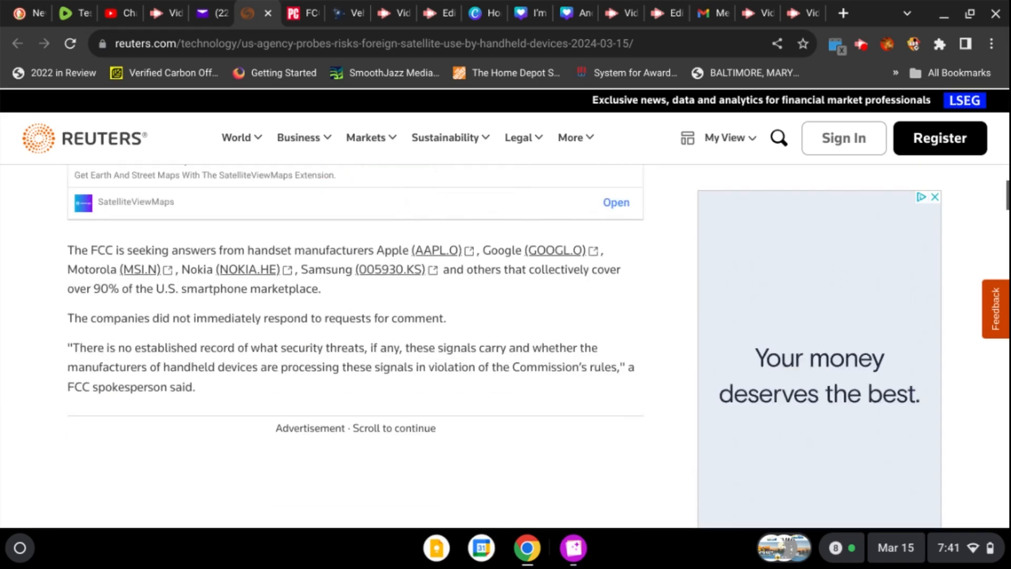
pyautogui.scroll(-3)
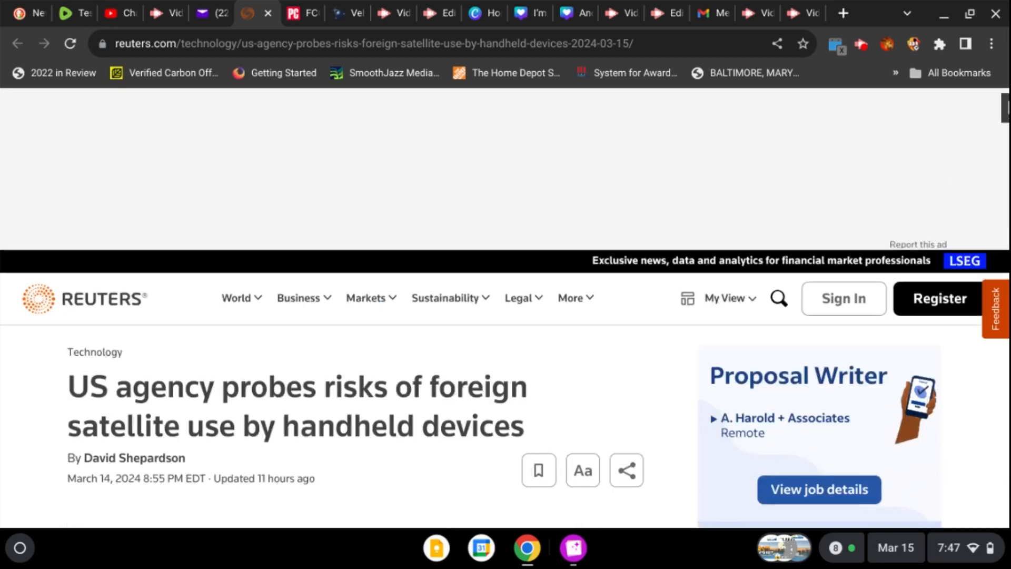
pyautogui.scroll(-3)
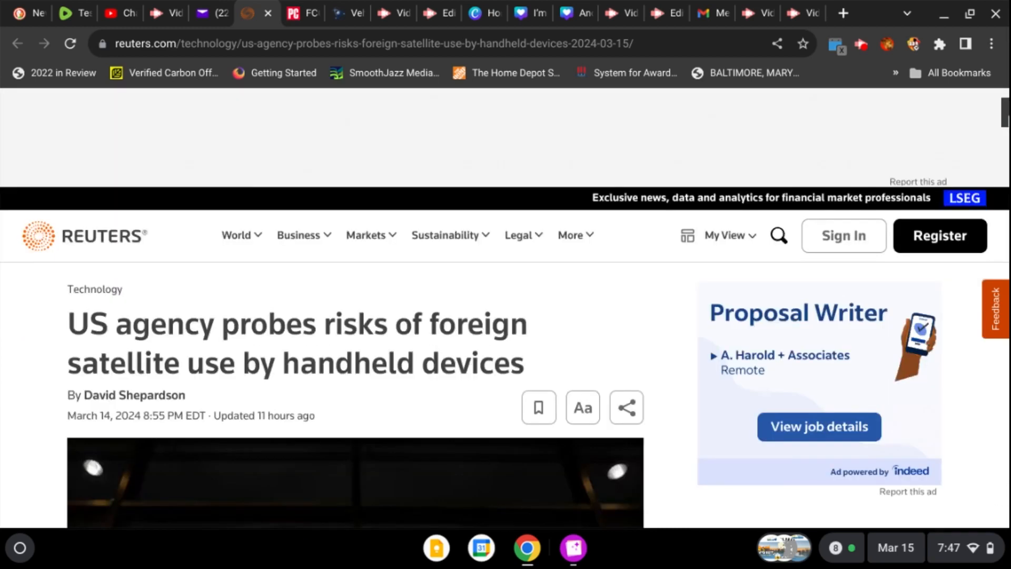
pyautogui.scroll(-3)
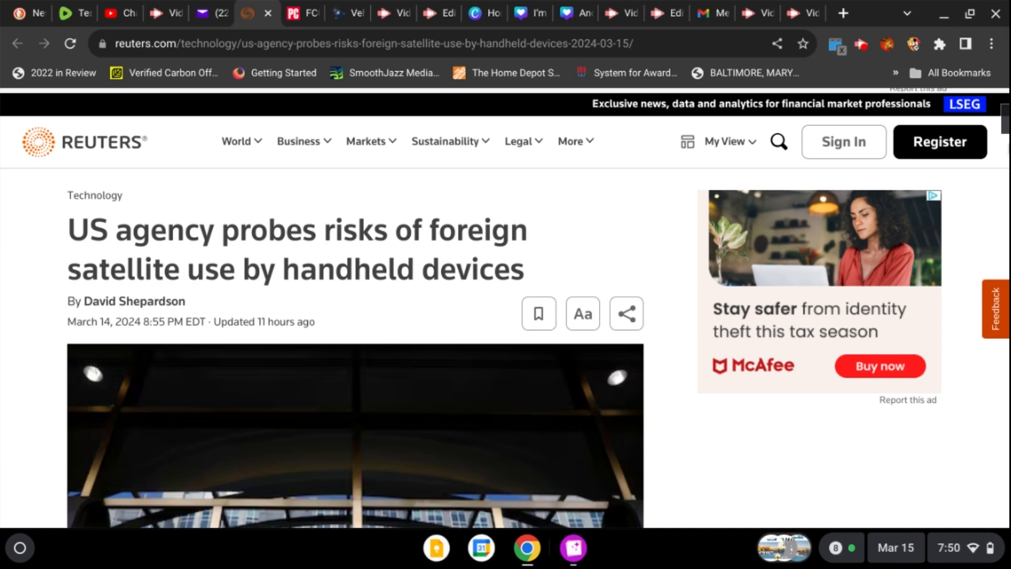
pyautogui.scroll(-3)
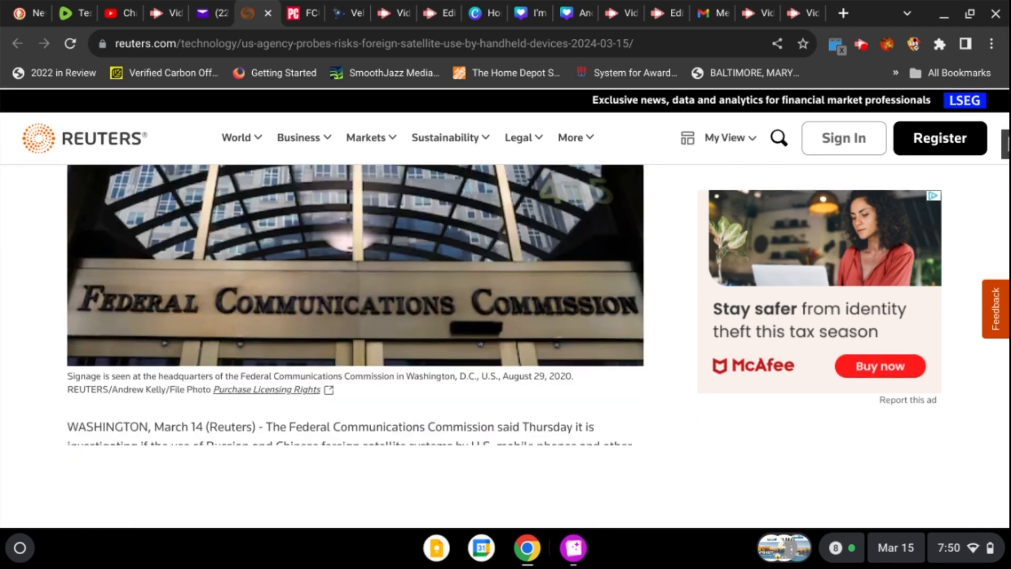